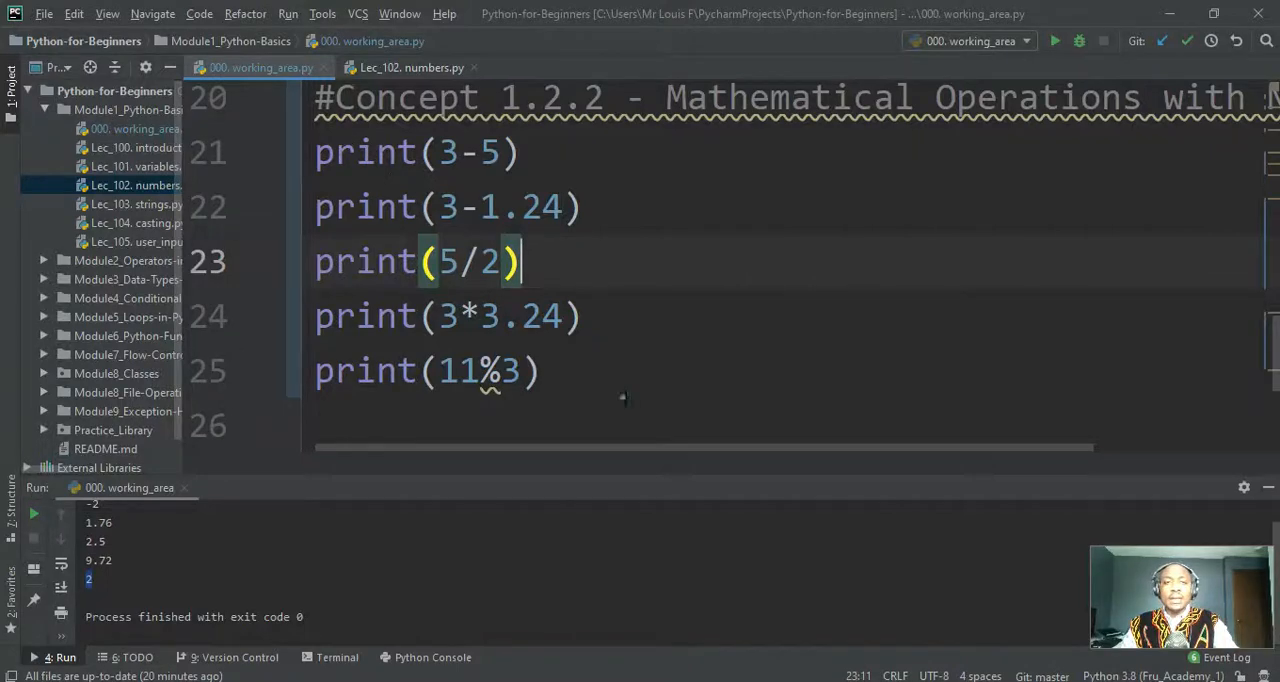
- Add the comment '#Concept 1.2.3 : BODMAS - order of operation' after print(11%3)
{"action": "type", "text": "d#"}
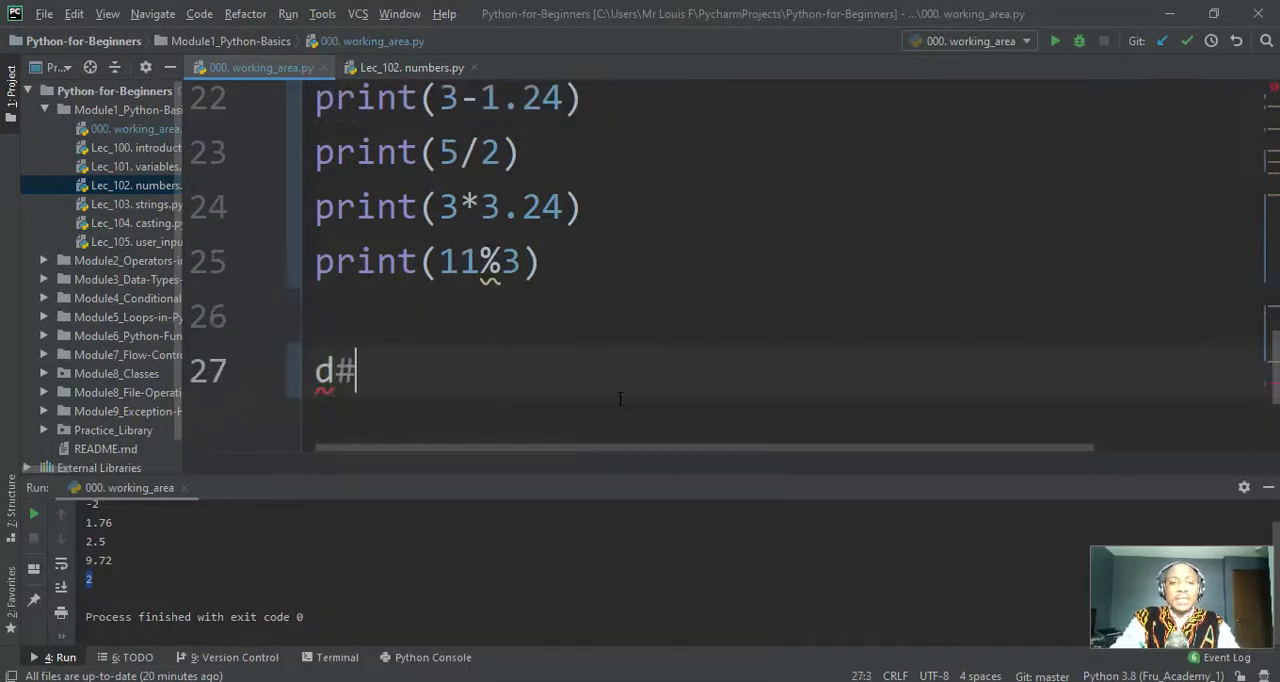
{"action": "type", "text": "#Con"}
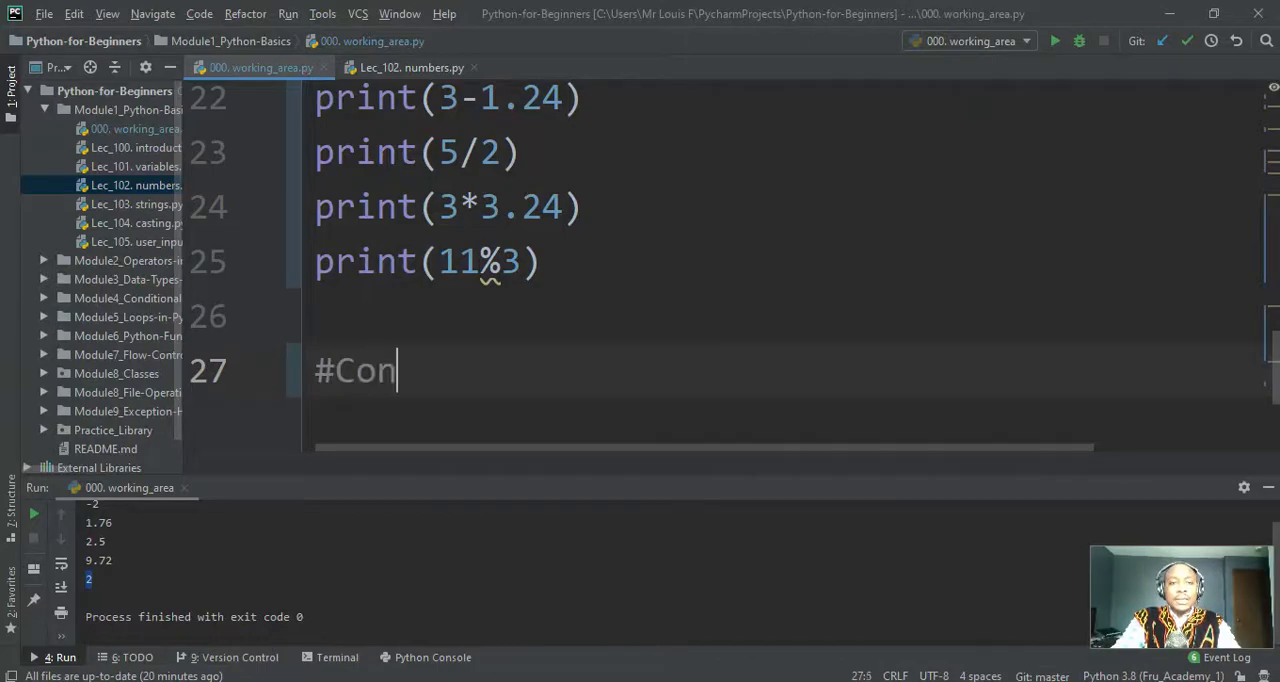
{"action": "type", "text": "cept 1.2.3 : BODMAS - order of operaion"}
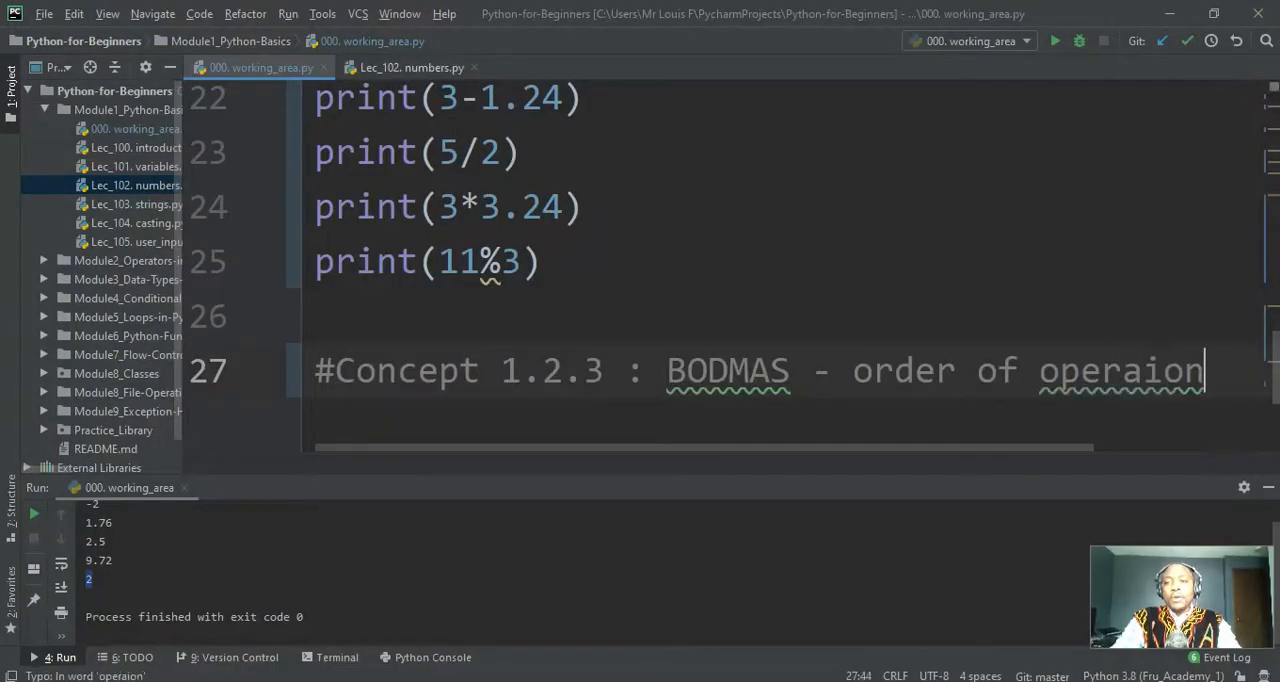
{"action": "type", "text": "s."}
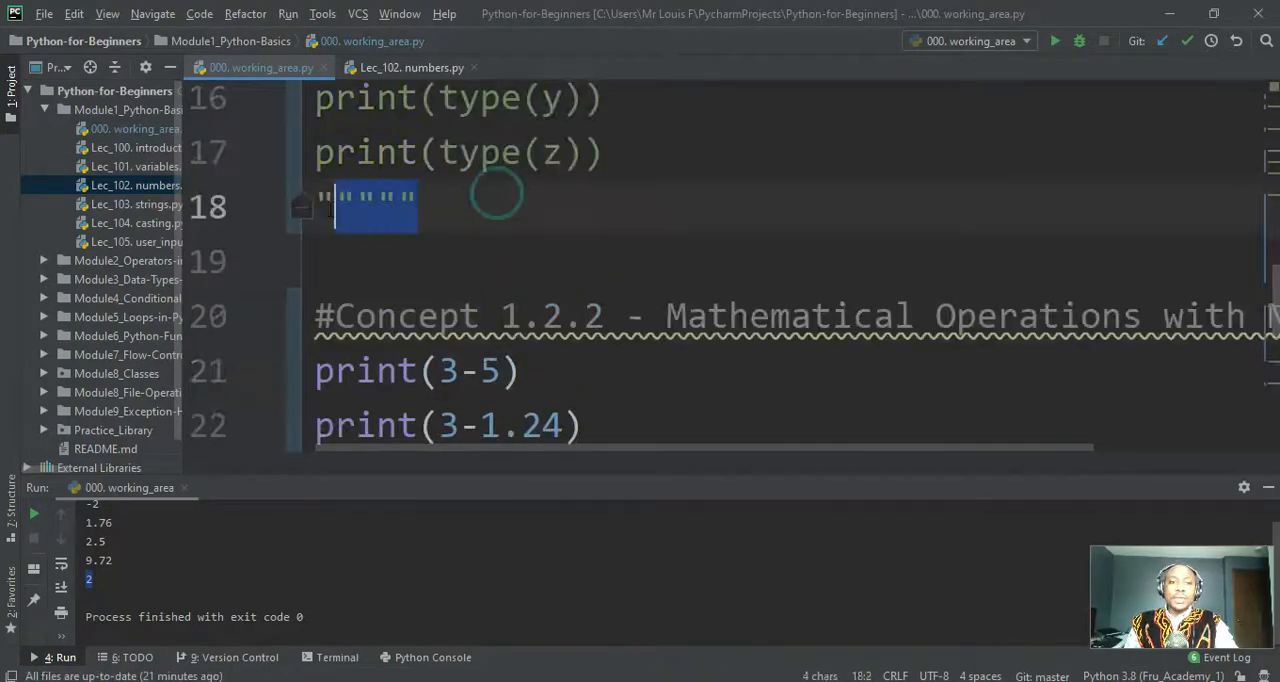
- Move the closing triple quotes below print(11%3), fix 'operations.', and add a blank line
{"action": "left_click", "coordinate": [317, 371]}
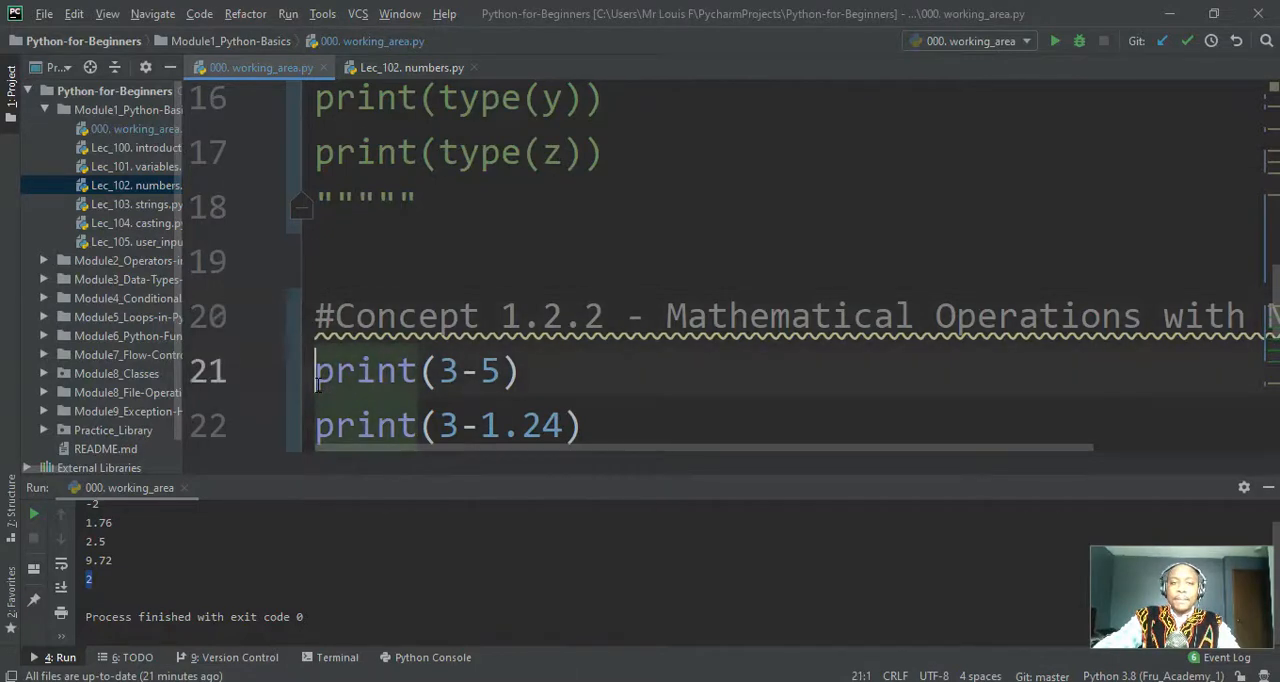
{"action": "scroll", "scroll_direction": "down", "scroll_amount": 3}
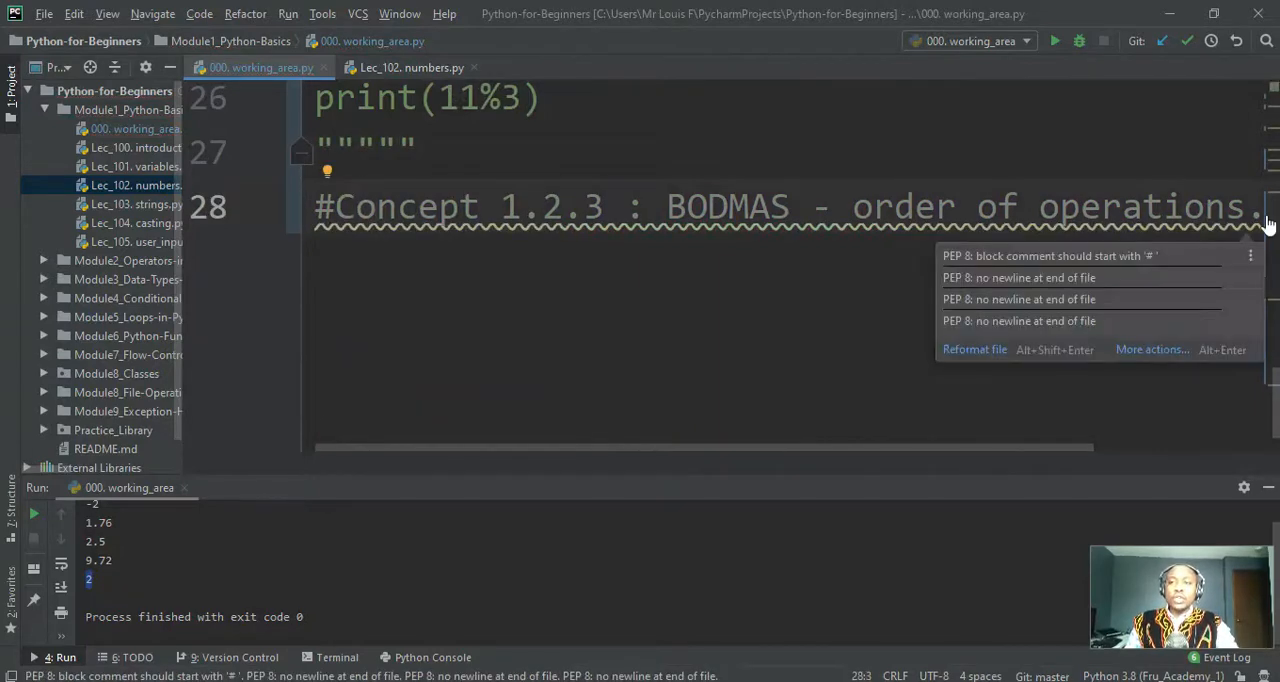
{"action": "key", "text": "enter"}
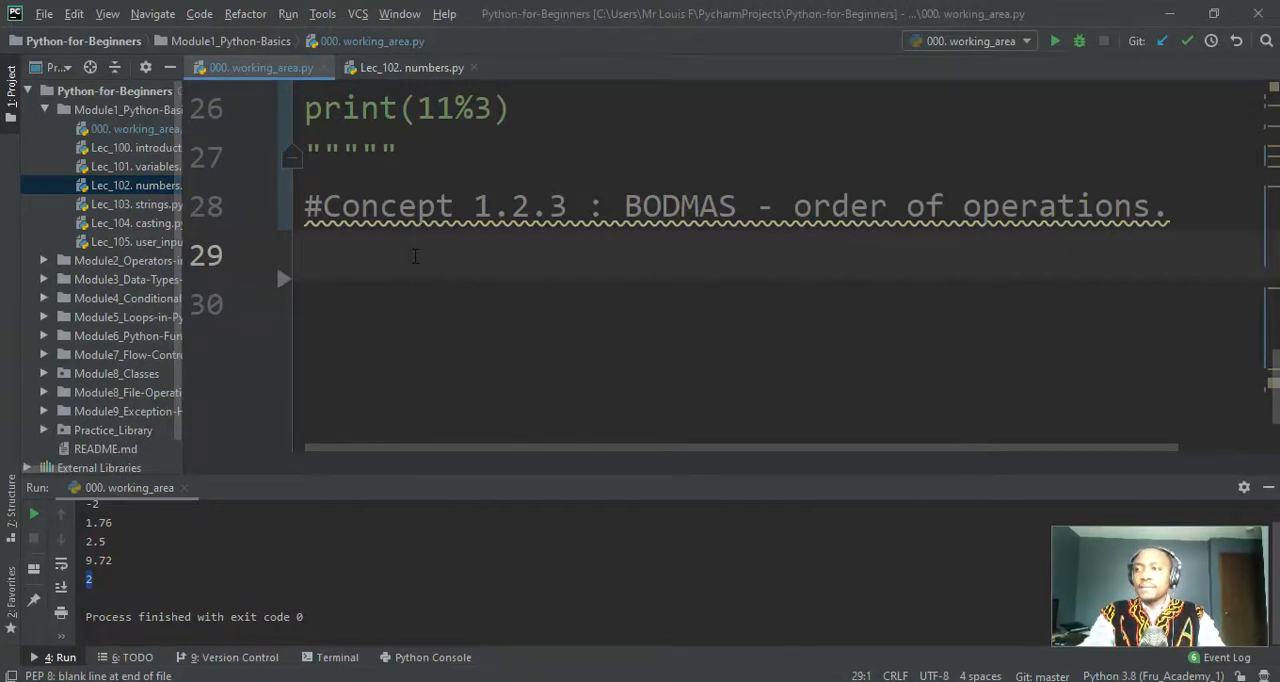
- Write print(3*2+5) on line 29 beneath the BODMAS comment
{"action": "type", "text": "p"}
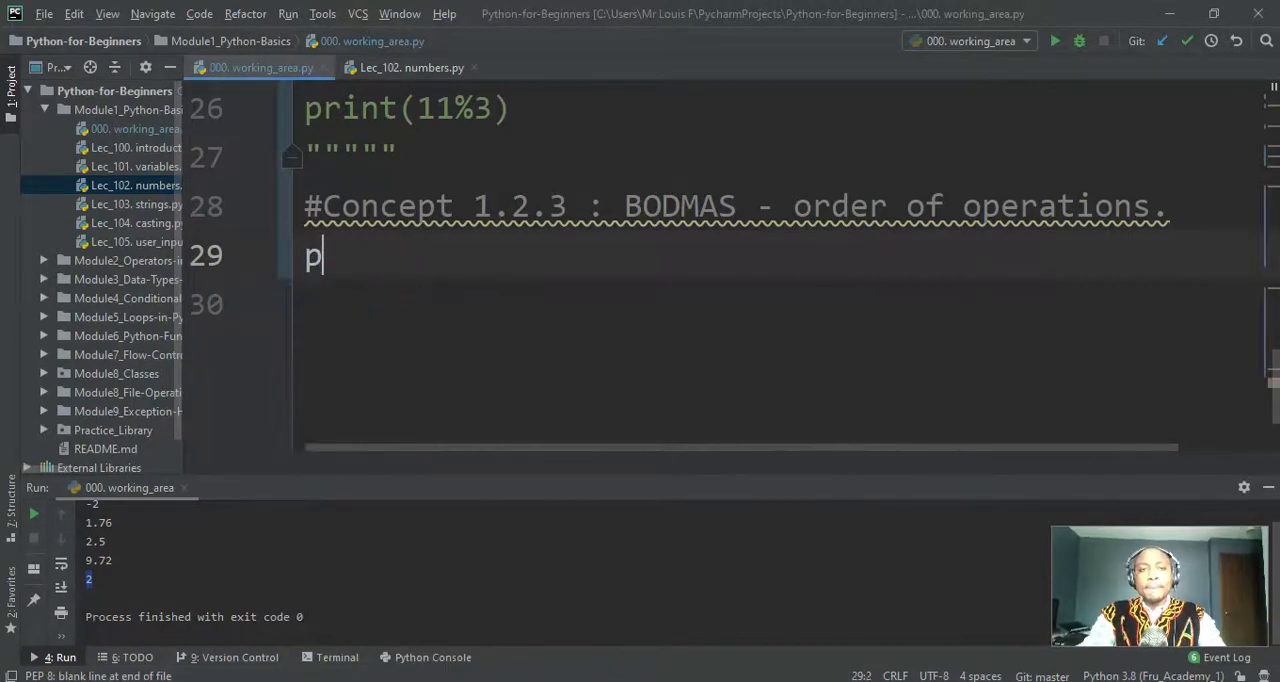
{"action": "type", "text": "rint"}
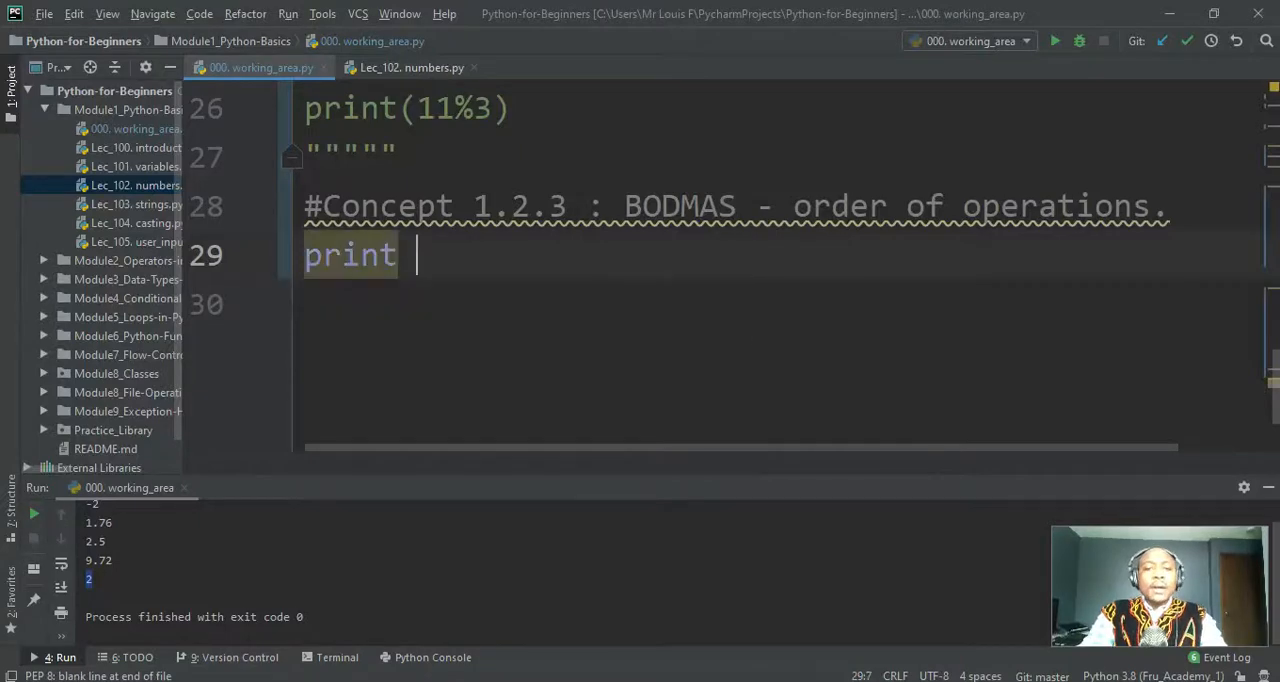
{"action": "type", "text": "("}
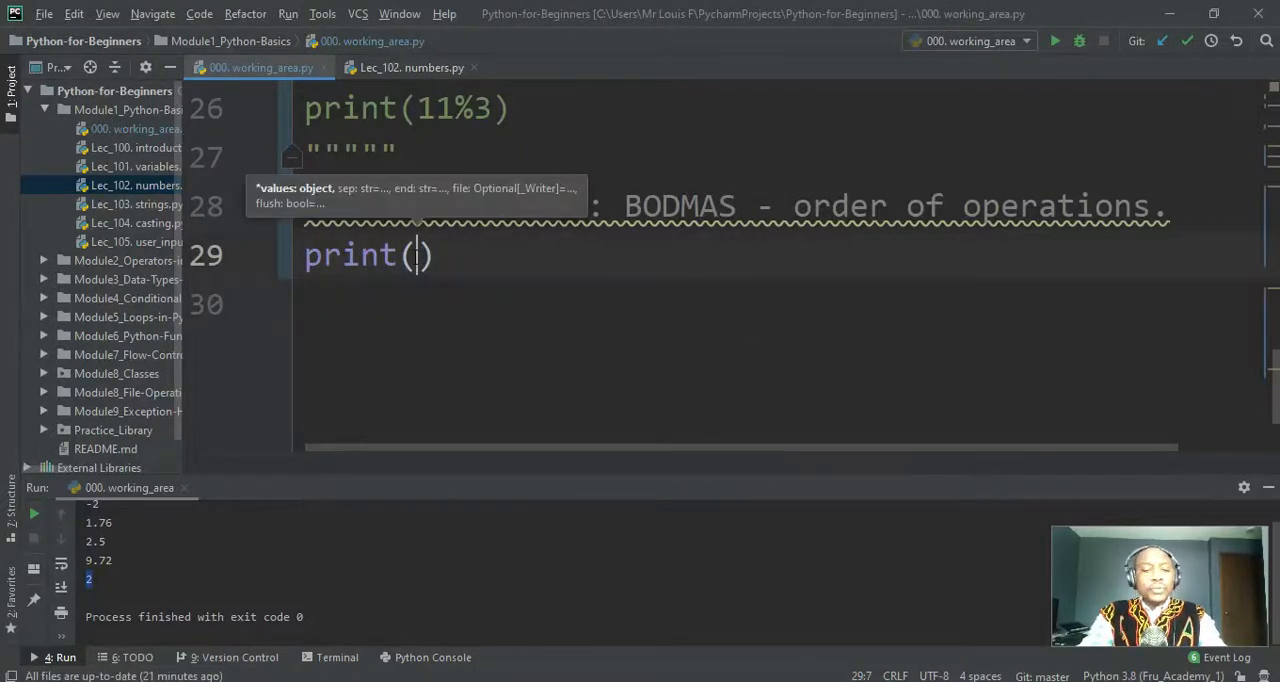
{"action": "type", "text": "3*"}
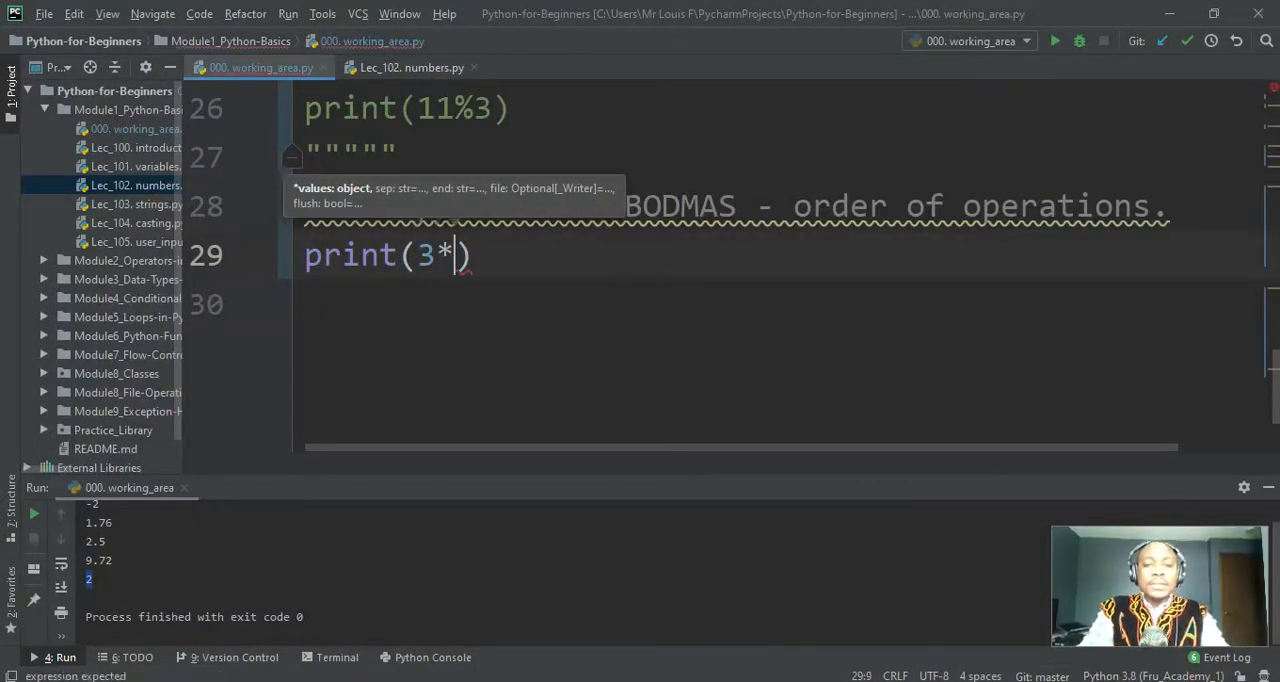
{"action": "type", "text": "2"}
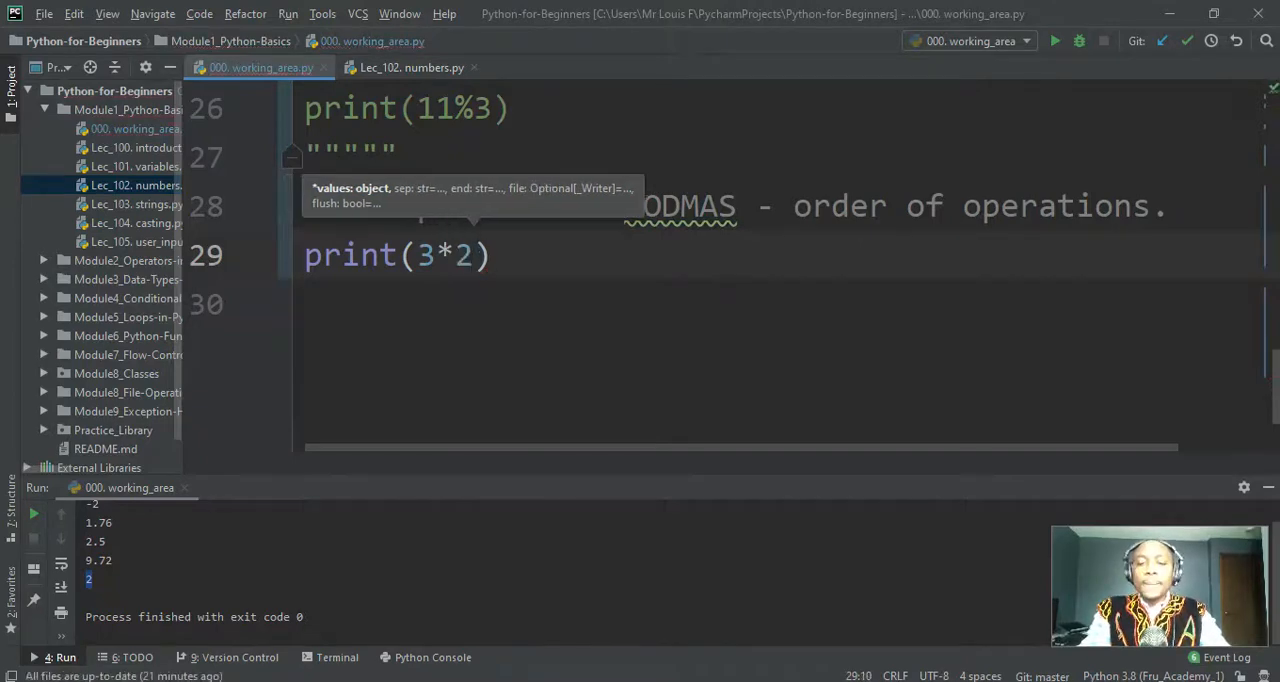
{"action": "type", "text": "+"}
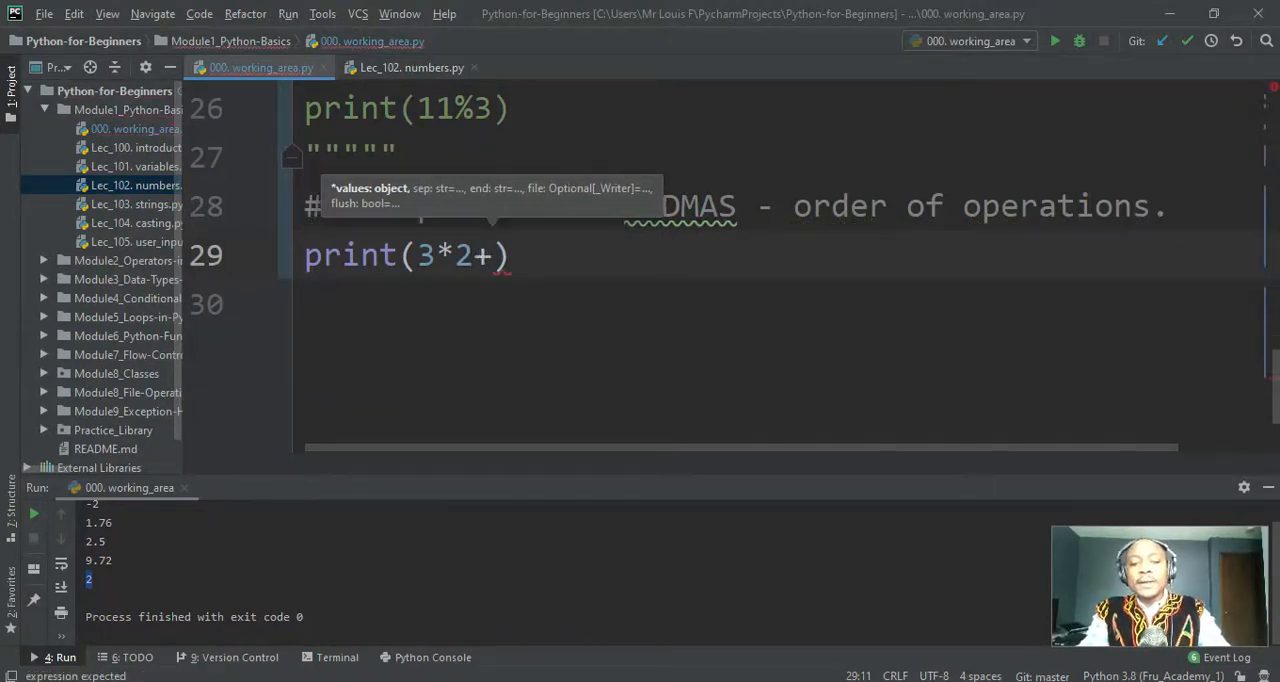
{"action": "type", "text": "5"}
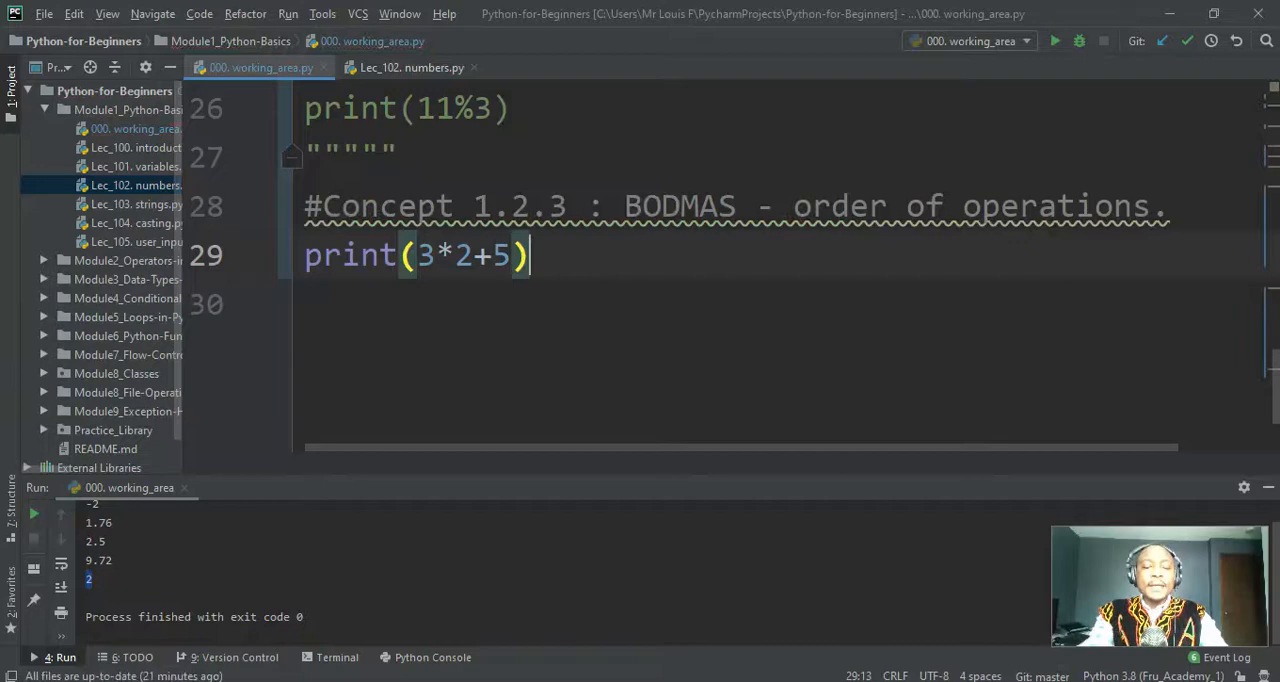
{"action": "mouse_move", "coordinate": [517, 22]}
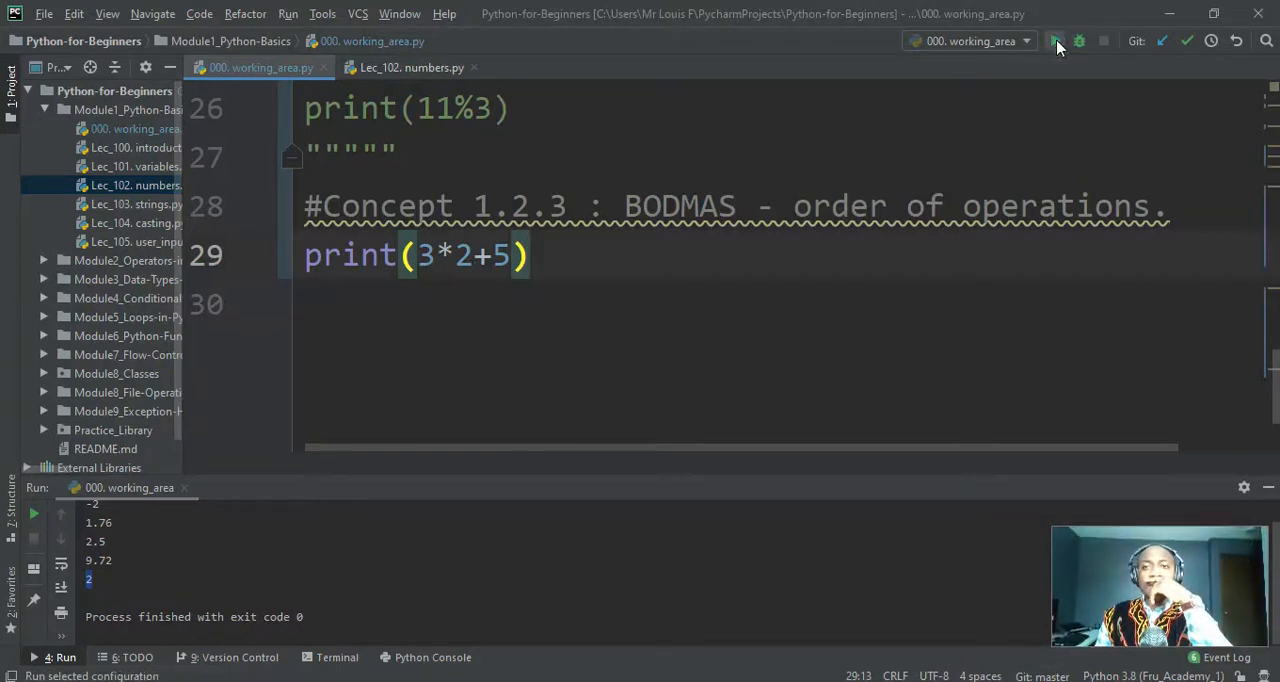
- Run the script and enlarge the Run panel to show the output 11
{"action": "left_click", "coordinate": [1055, 41]}
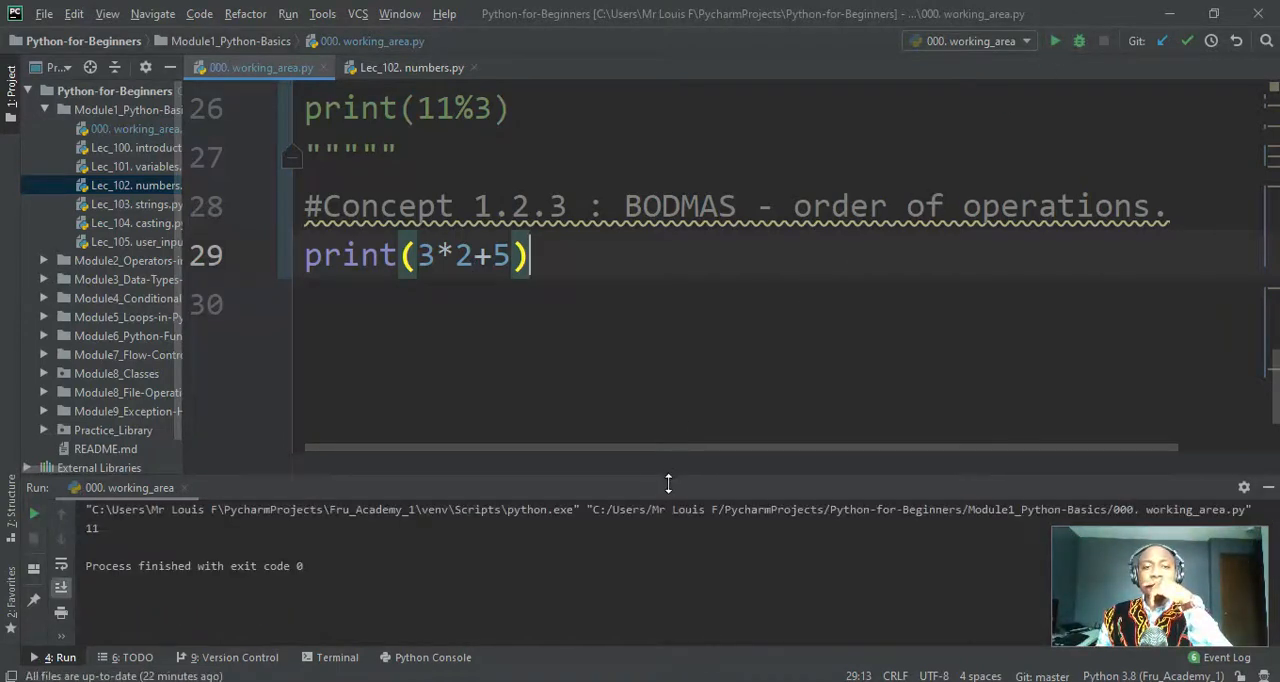
{"action": "left_click_drag", "start_coordinate": [668, 487], "coordinate": [675, 445]}
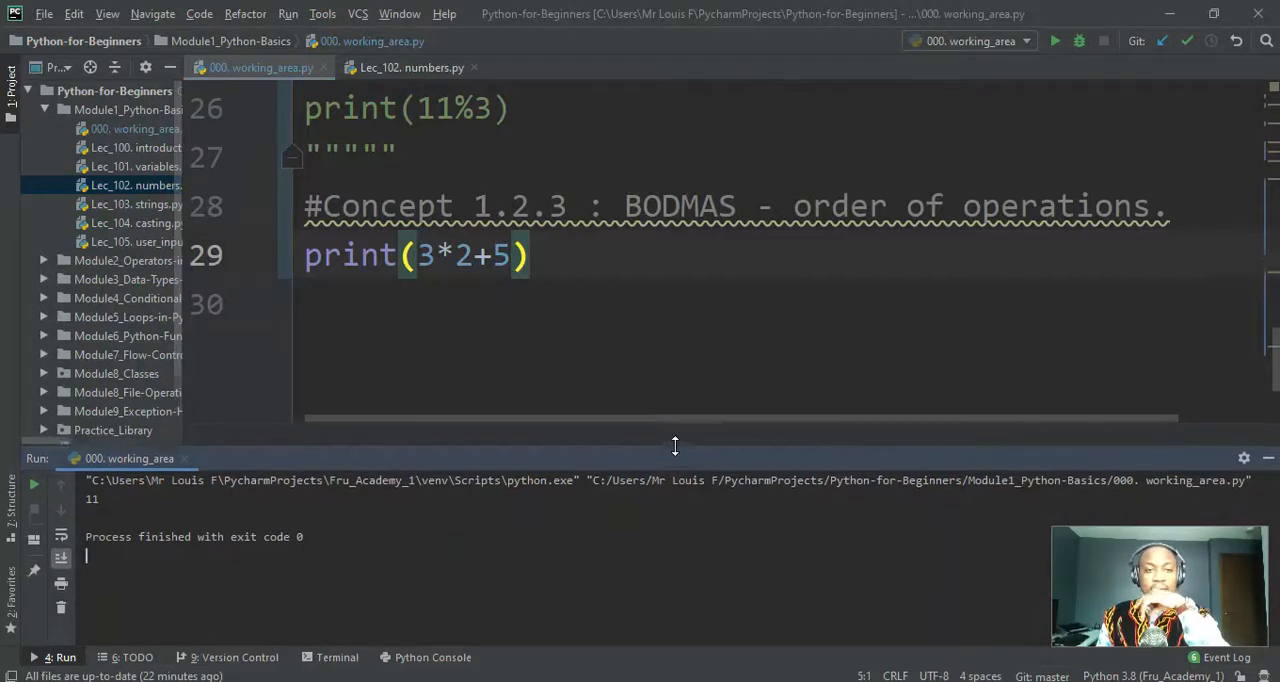
{"action": "left_click_drag", "start_coordinate": [675, 446], "coordinate": [675, 437]}
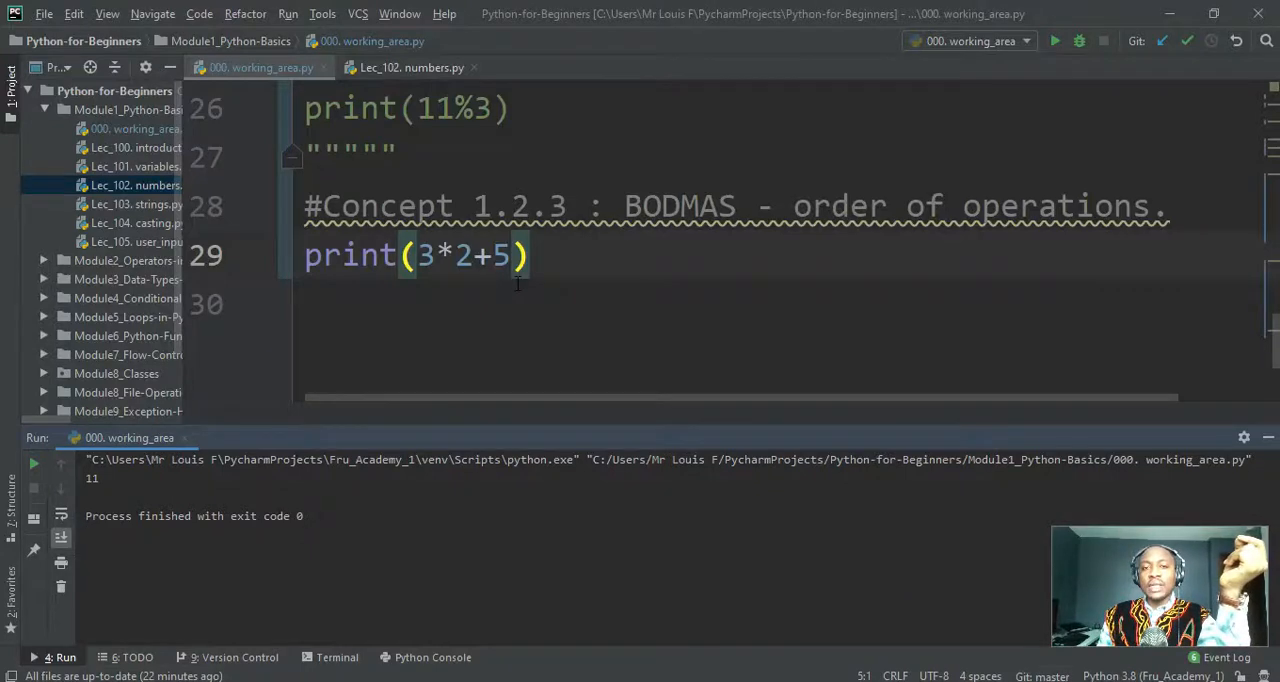
{"action": "mouse_move", "coordinate": [435, 270]}
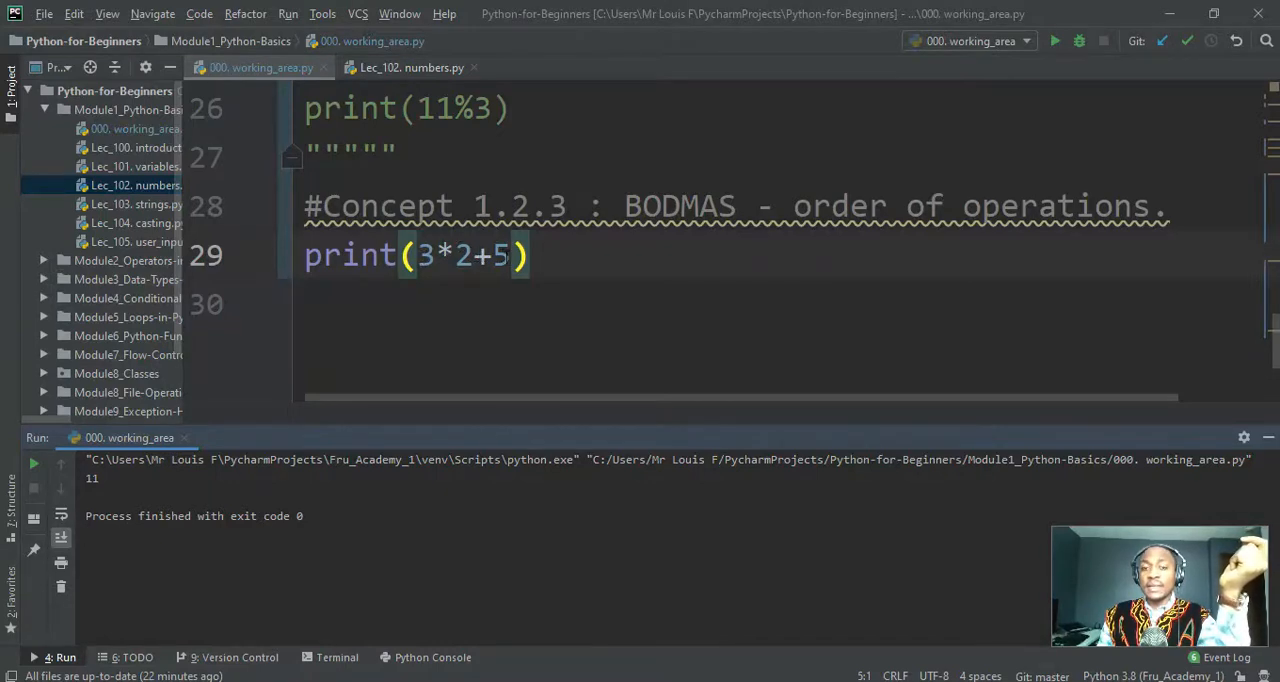
{"action": "double_click", "coordinate": [91, 478]}
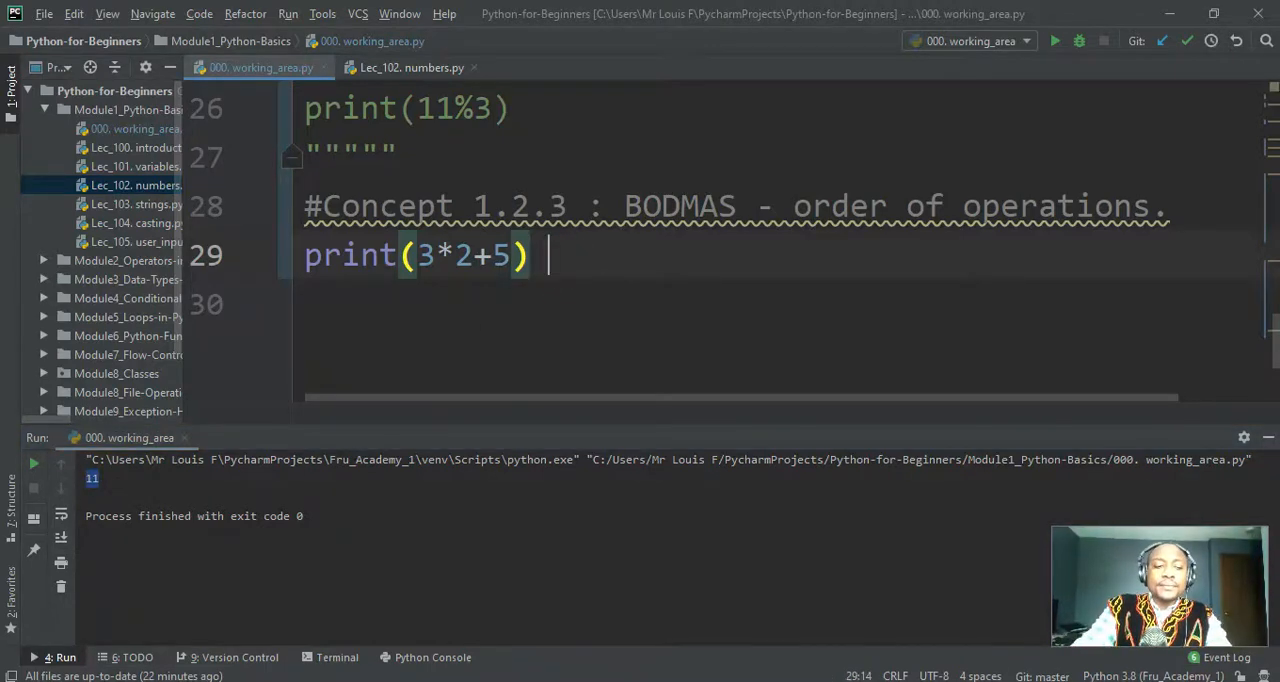
- Label print(3*2+5) with the comment #11 and begin a new print line
{"action": "type", "text": "#11"}
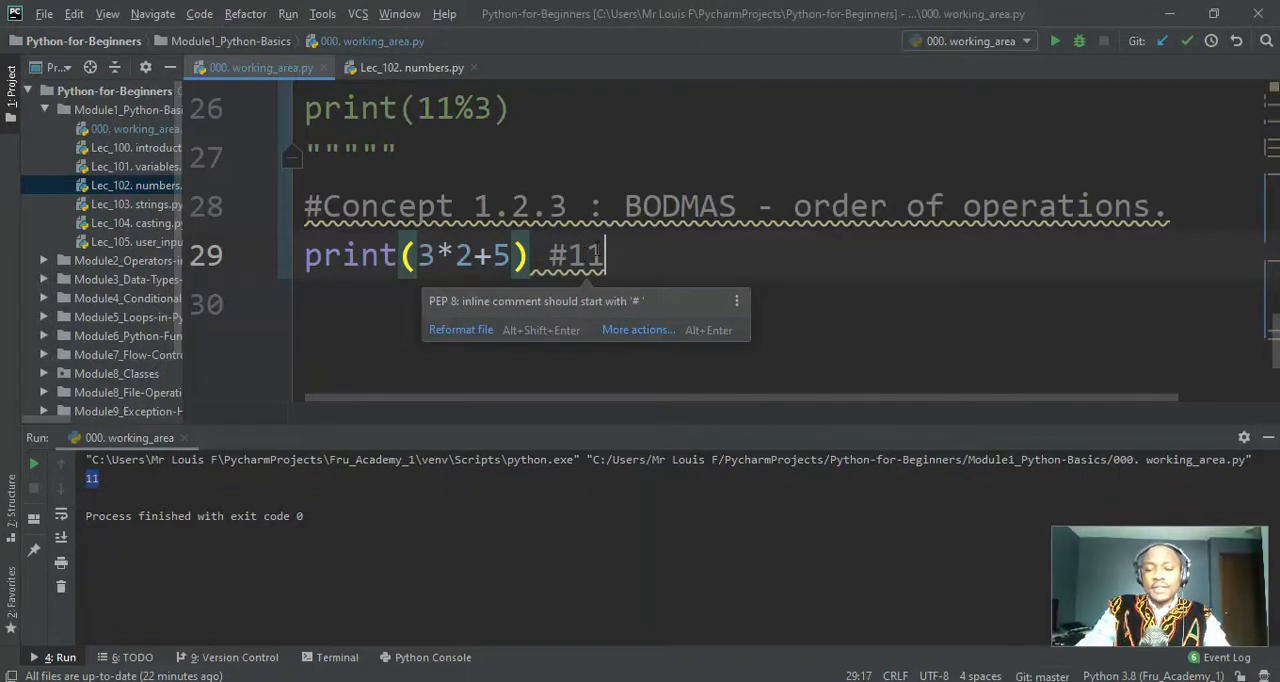
{"action": "type", "text": "[r"}
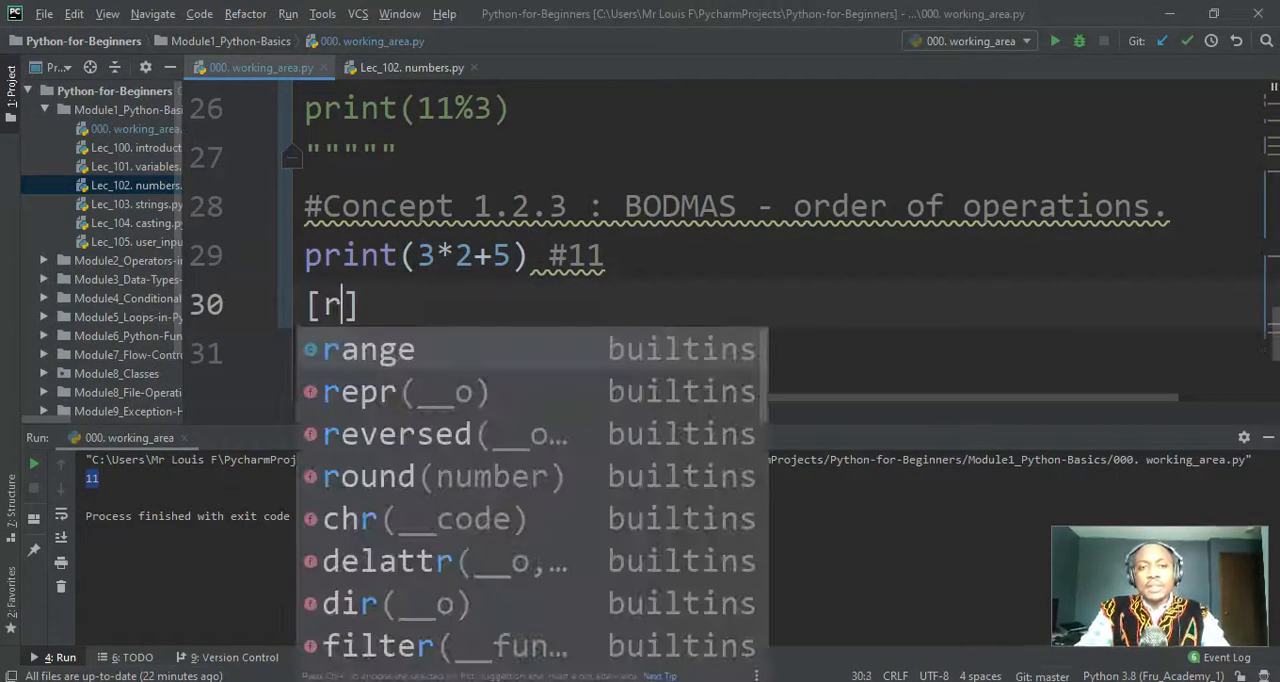
{"action": "type", "text": "print("}
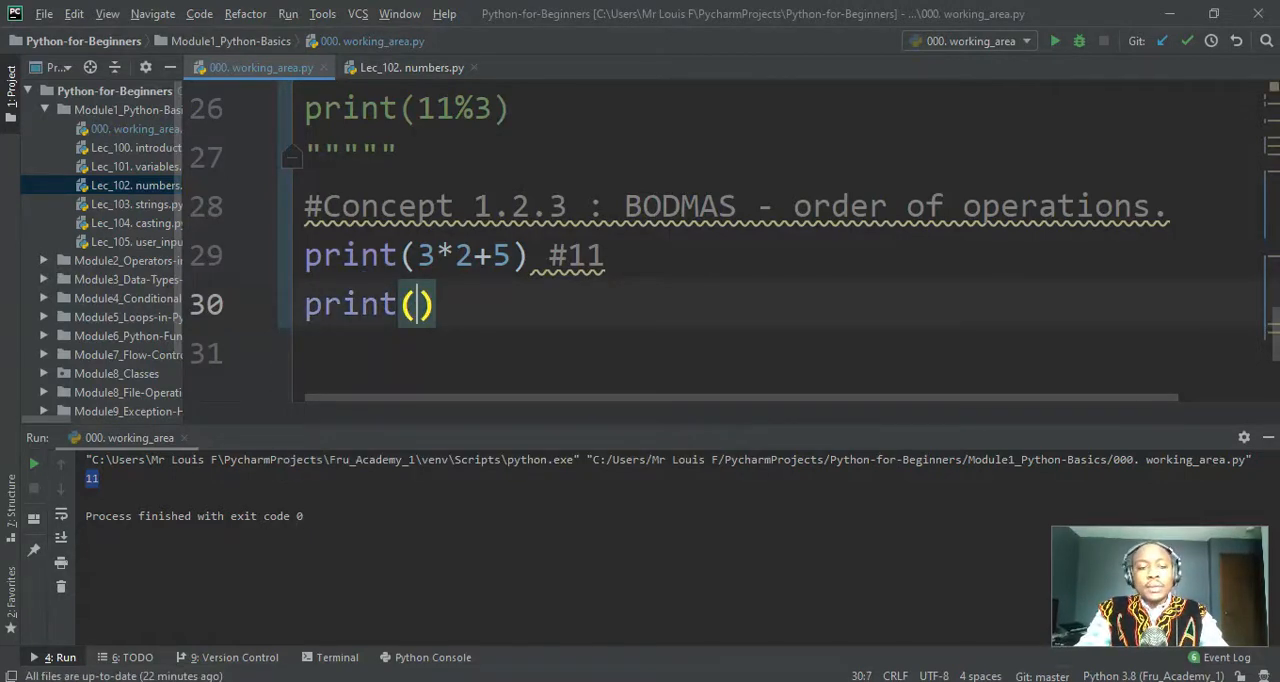
- Complete the second line as print(3*(2+5)), with parentheses around 2+5
{"action": "type", "text": "3"}
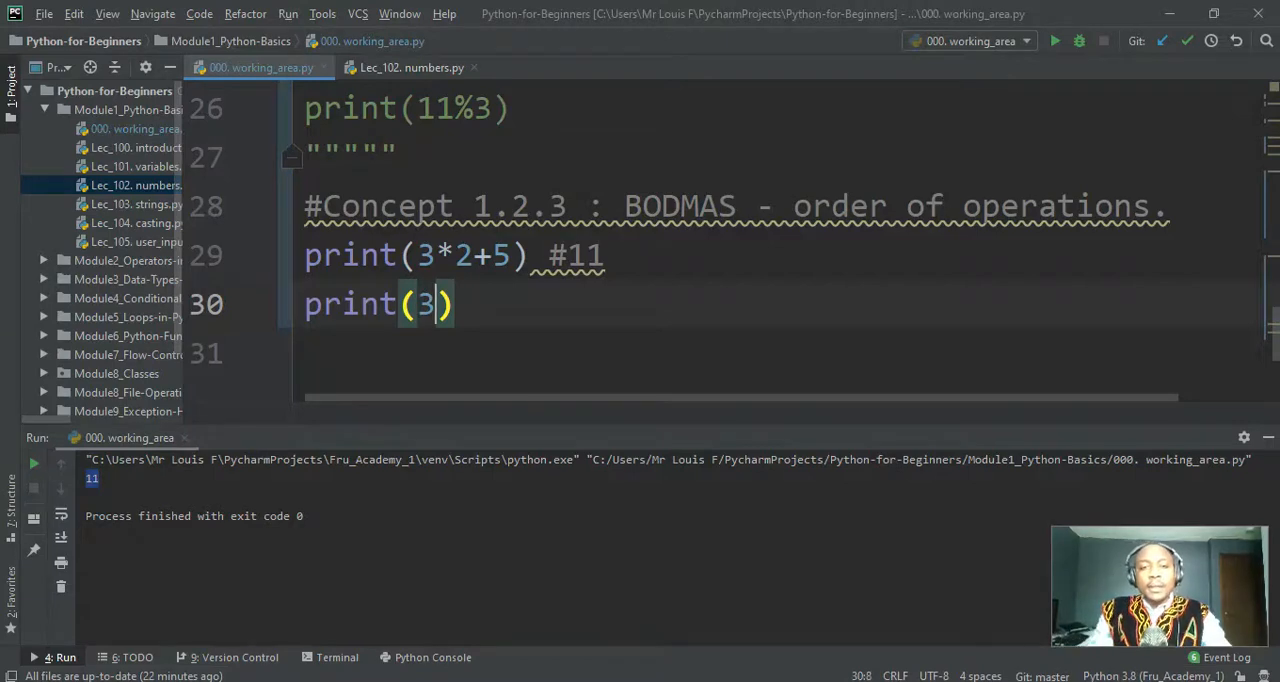
{"action": "type", "text": "*"}
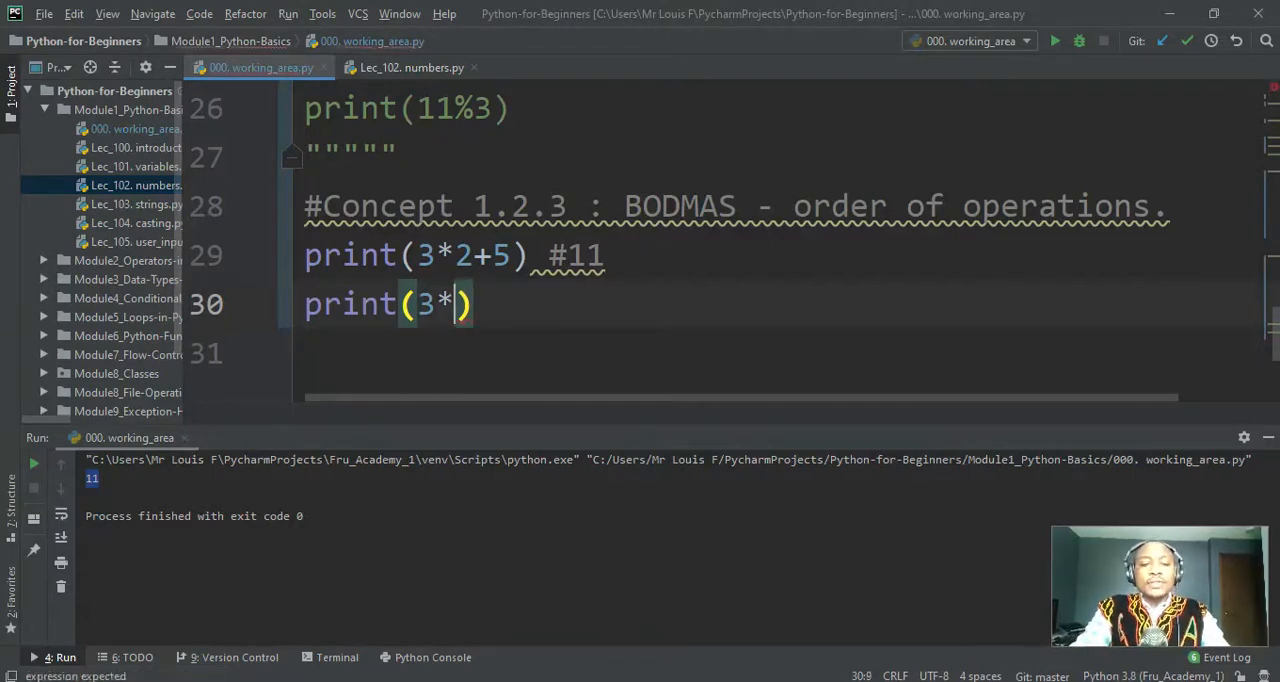
{"action": "type", "text": "2+"}
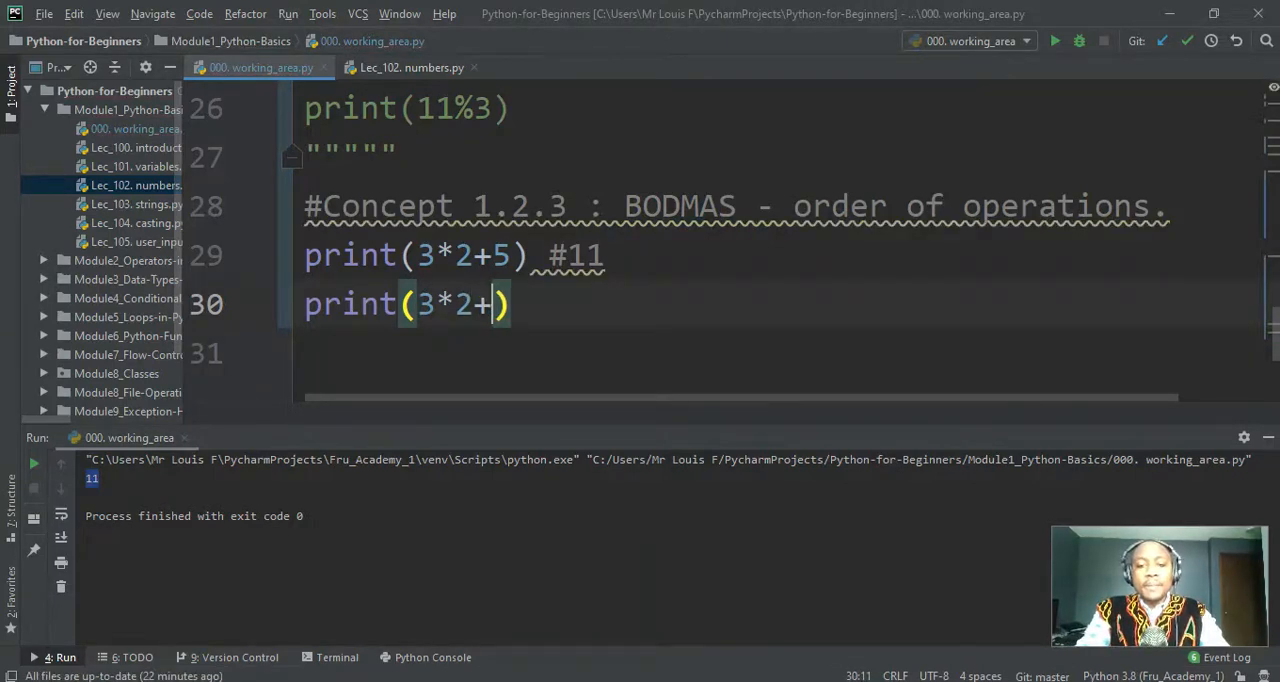
{"action": "type", "text": "5"}
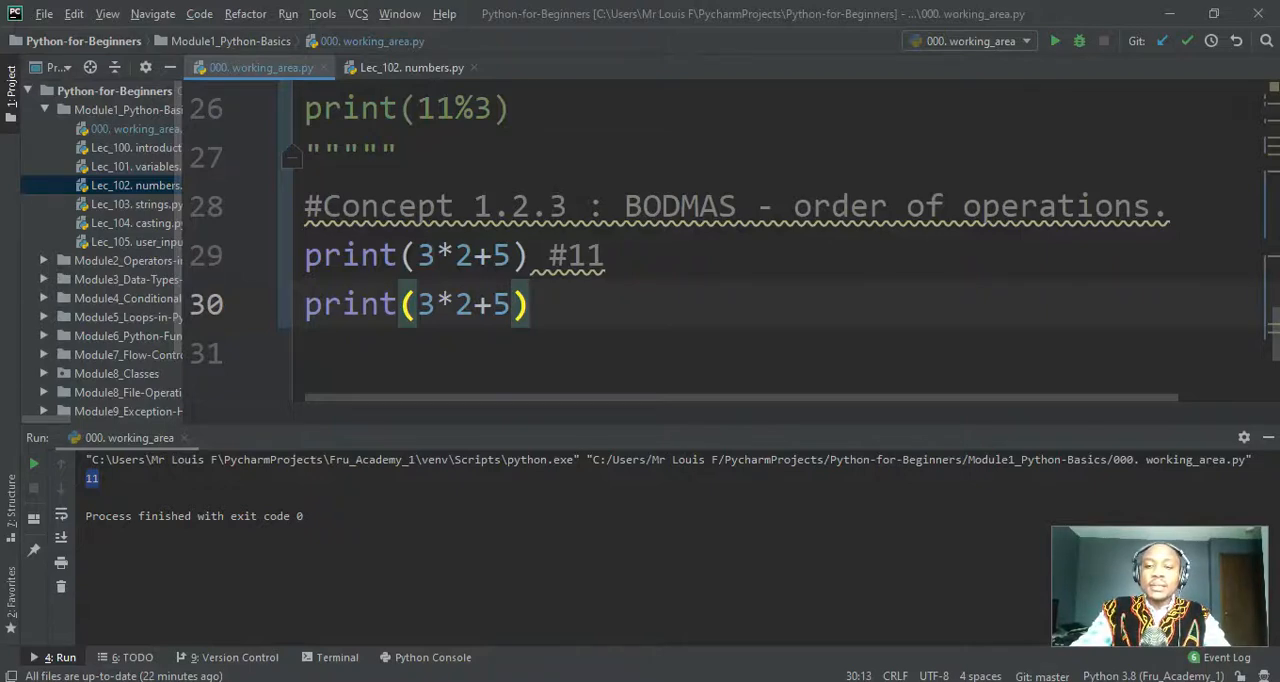
{"action": "type", "text": ")"}
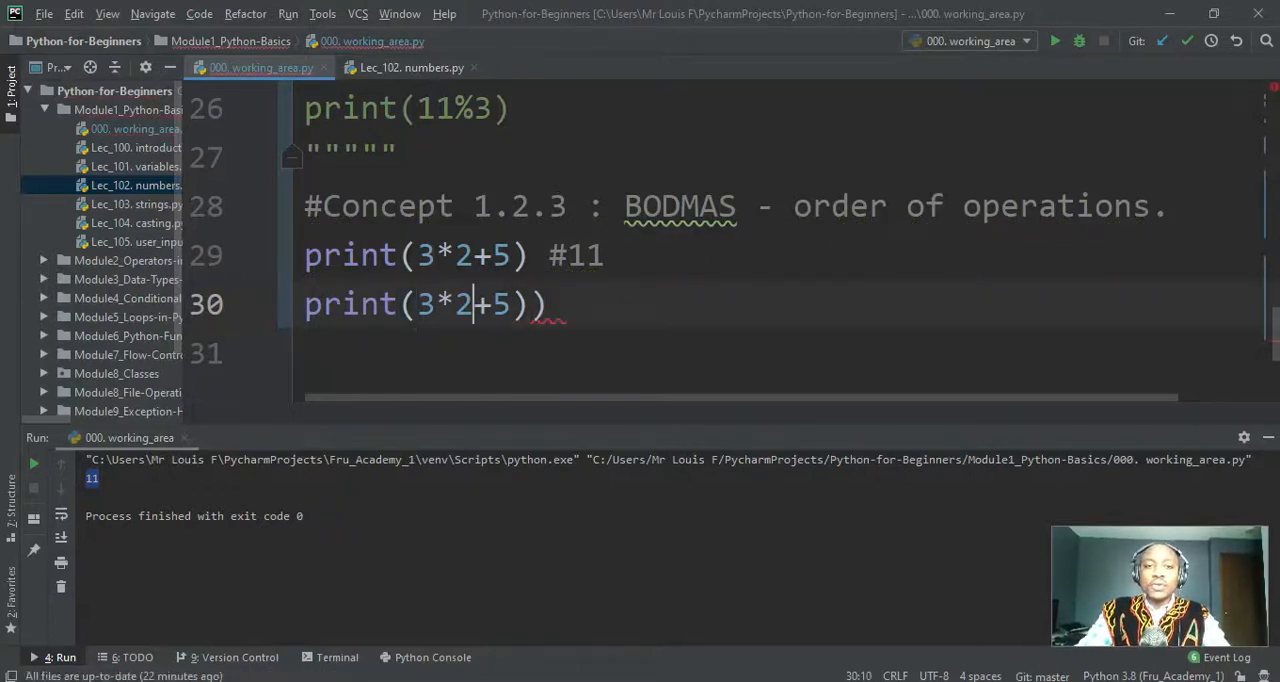
{"action": "type", "text": "("}
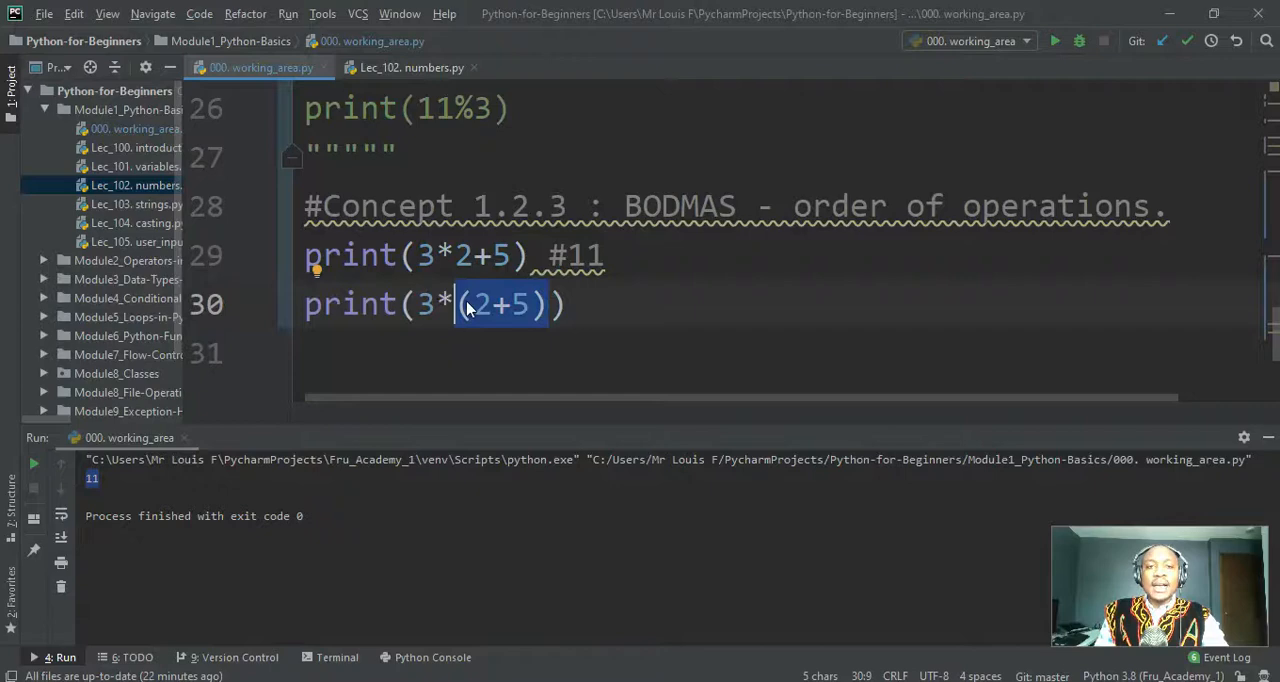
{"action": "mouse_move", "coordinate": [595, 305]}
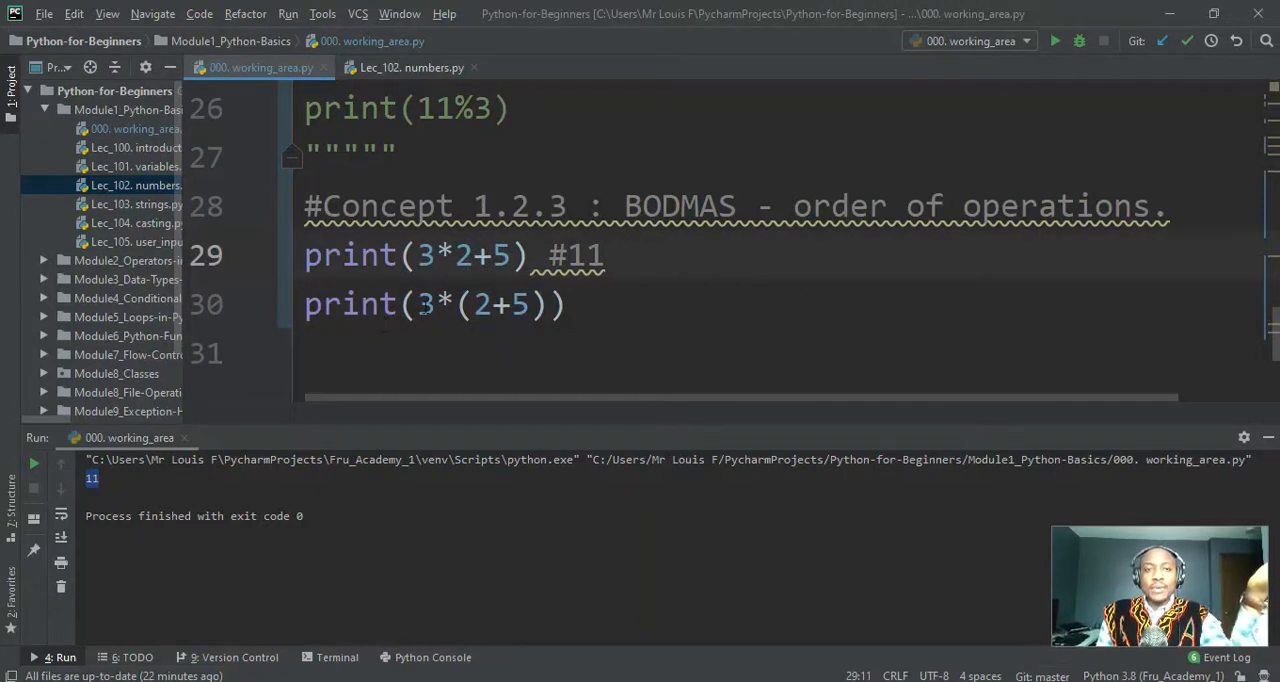
- Run the script to output 11 and 21, and label print(3*(2+5)) with #21
{"action": "left_click", "coordinate": [463, 304]}
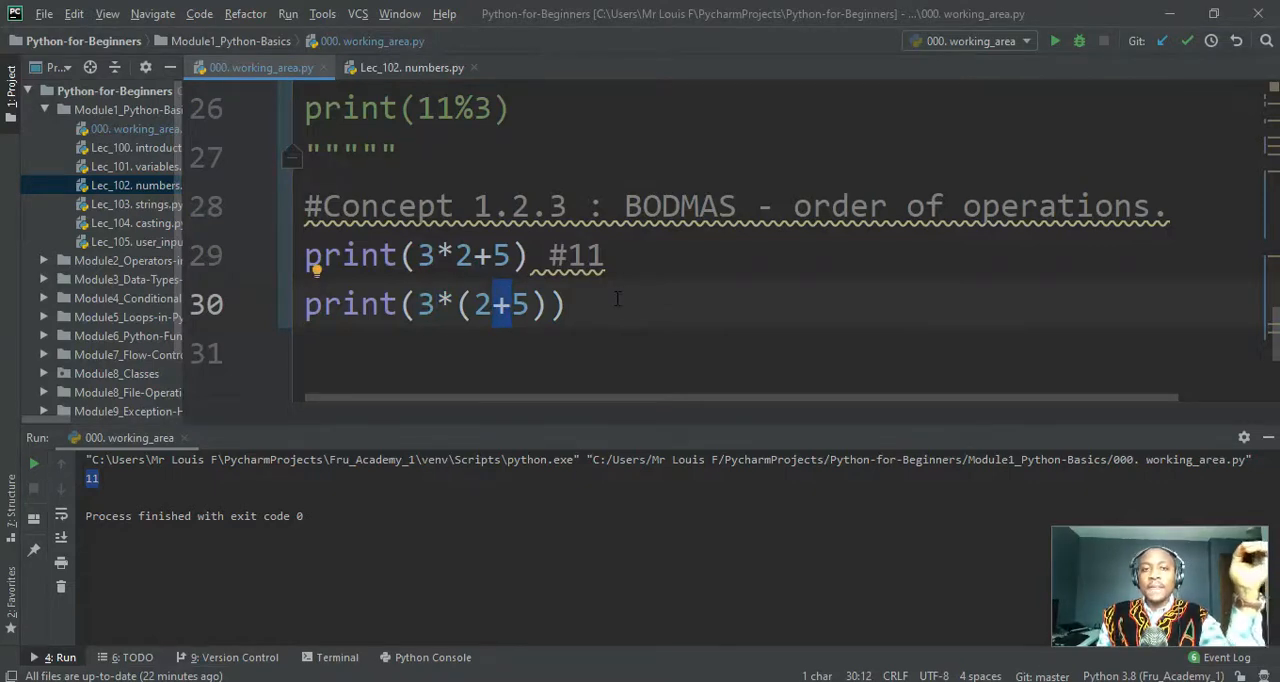
{"action": "mouse_move", "coordinate": [711, 120]}
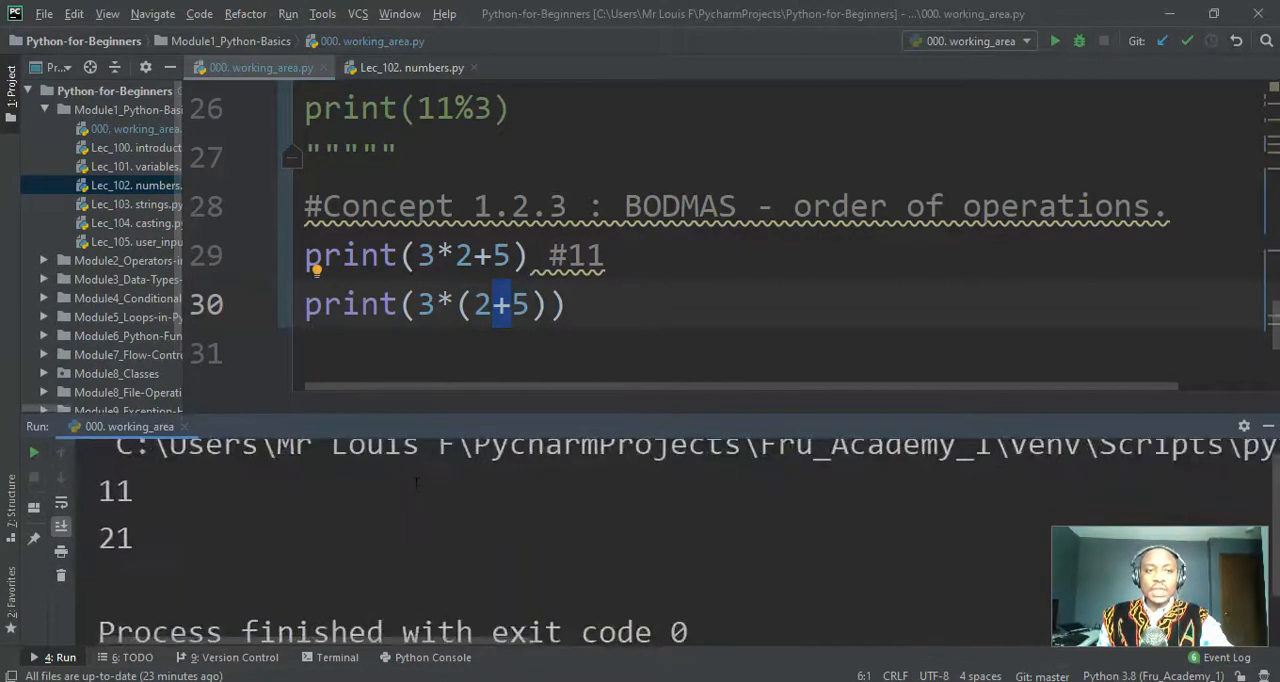
{"action": "type", "text": "b"}
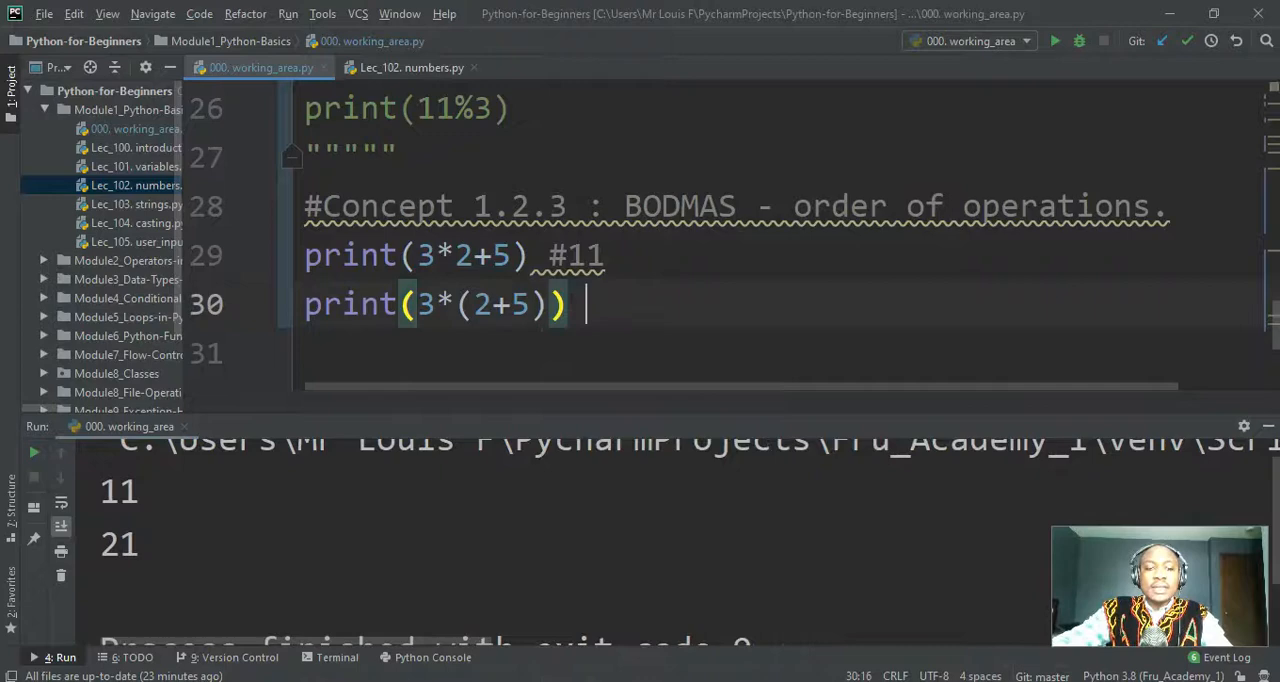
{"action": "type", "text": "#21"}
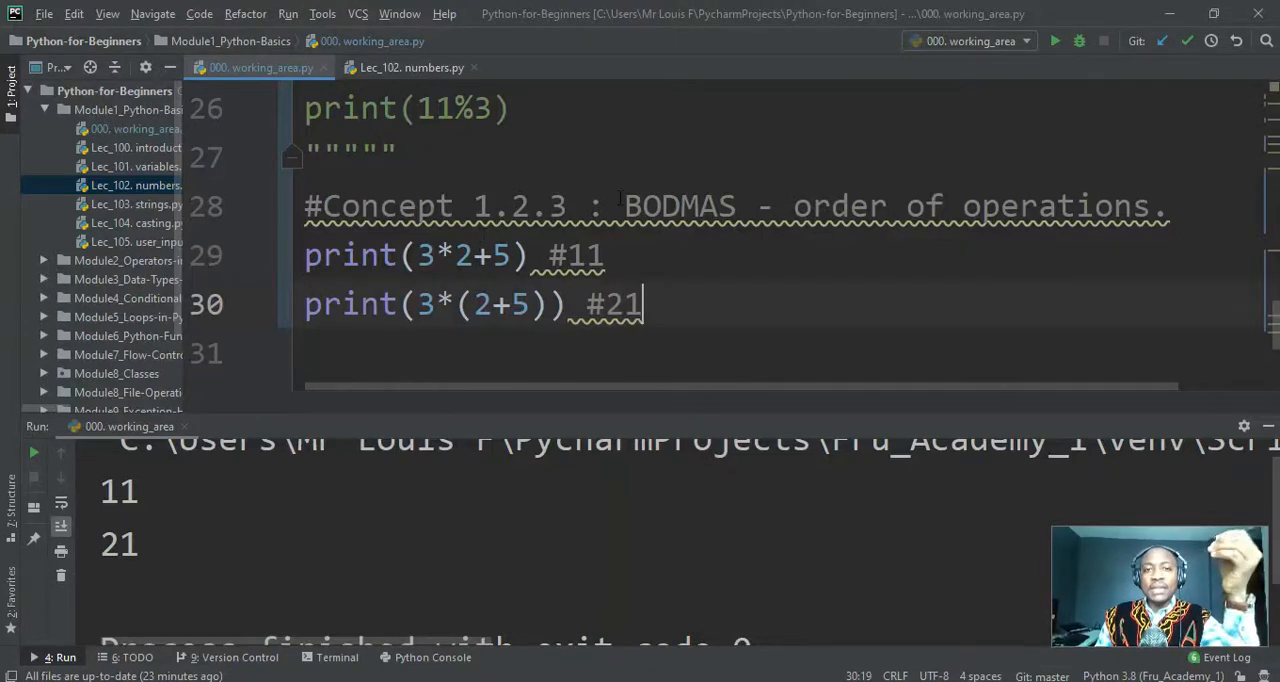
{"action": "double_click", "coordinate": [678, 206]}
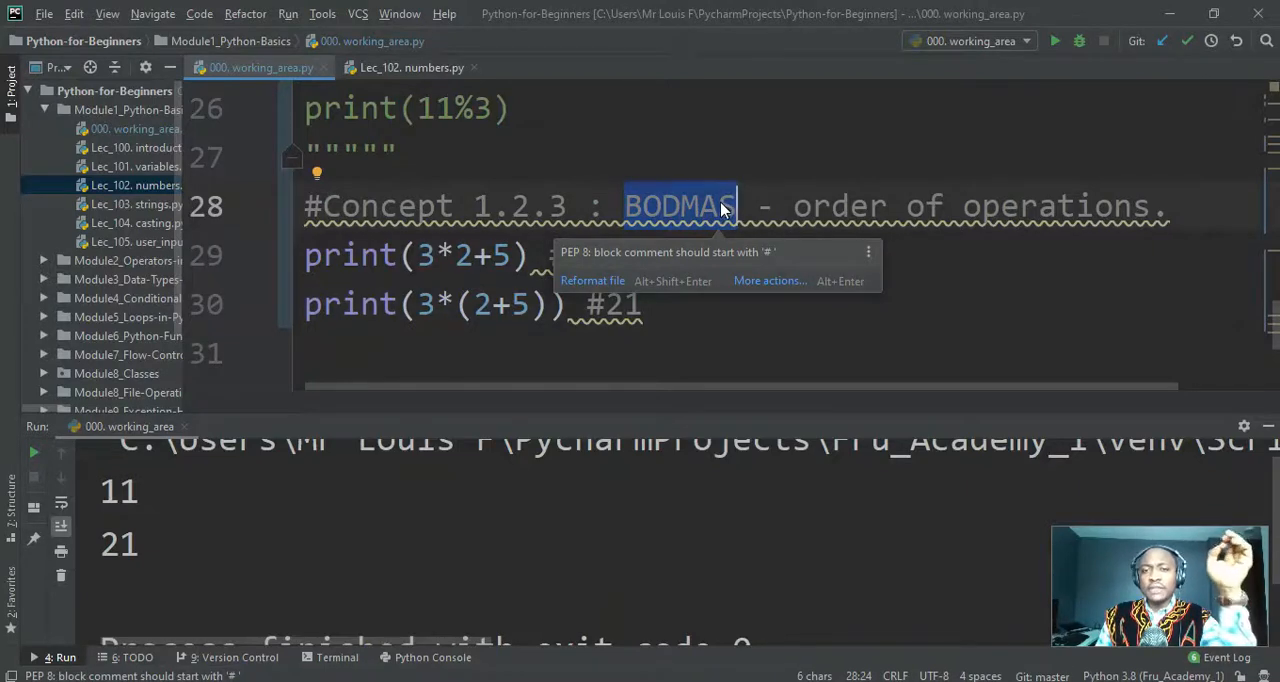
{"action": "mouse_move", "coordinate": [715, 210]}
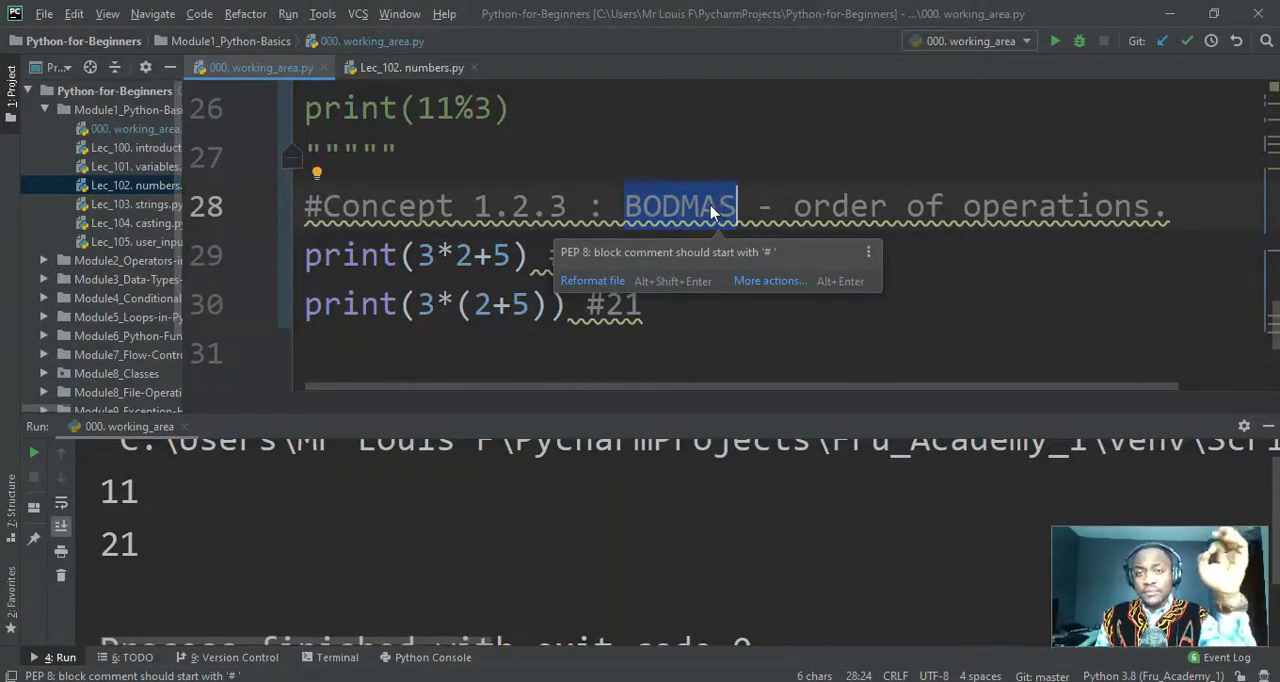
{"action": "left_click", "coordinate": [700, 206]}
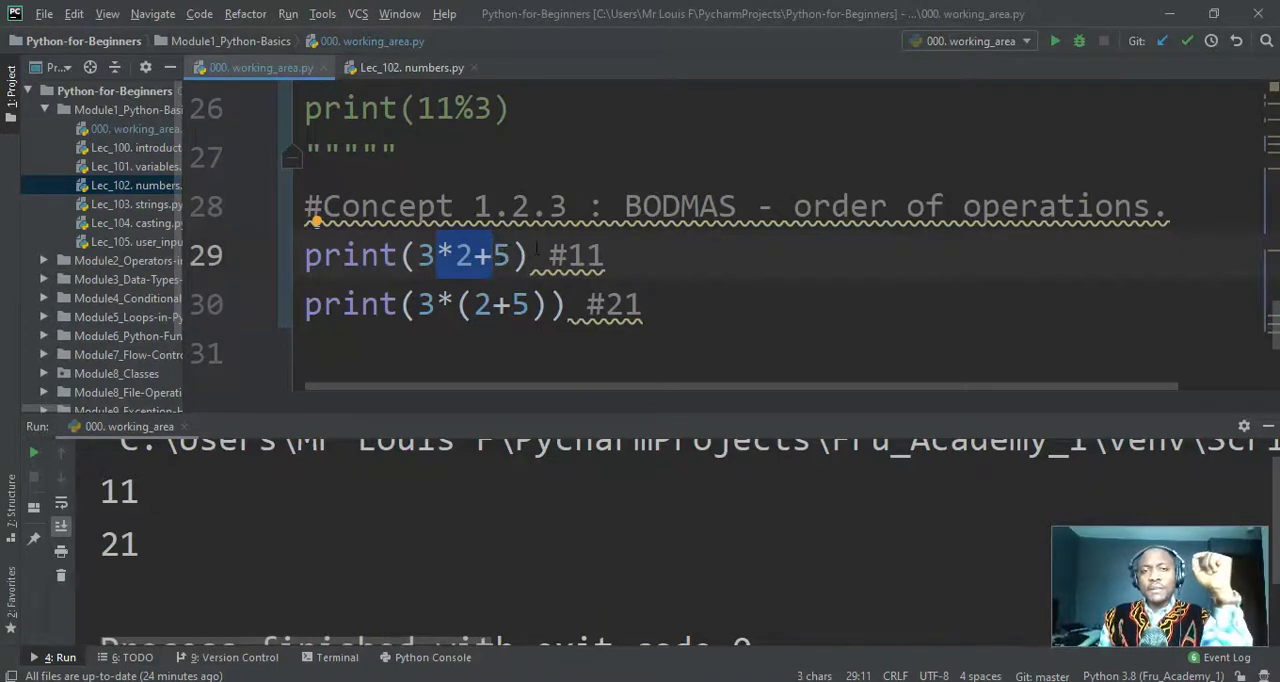
{"action": "mouse_move", "coordinate": [530, 260]}
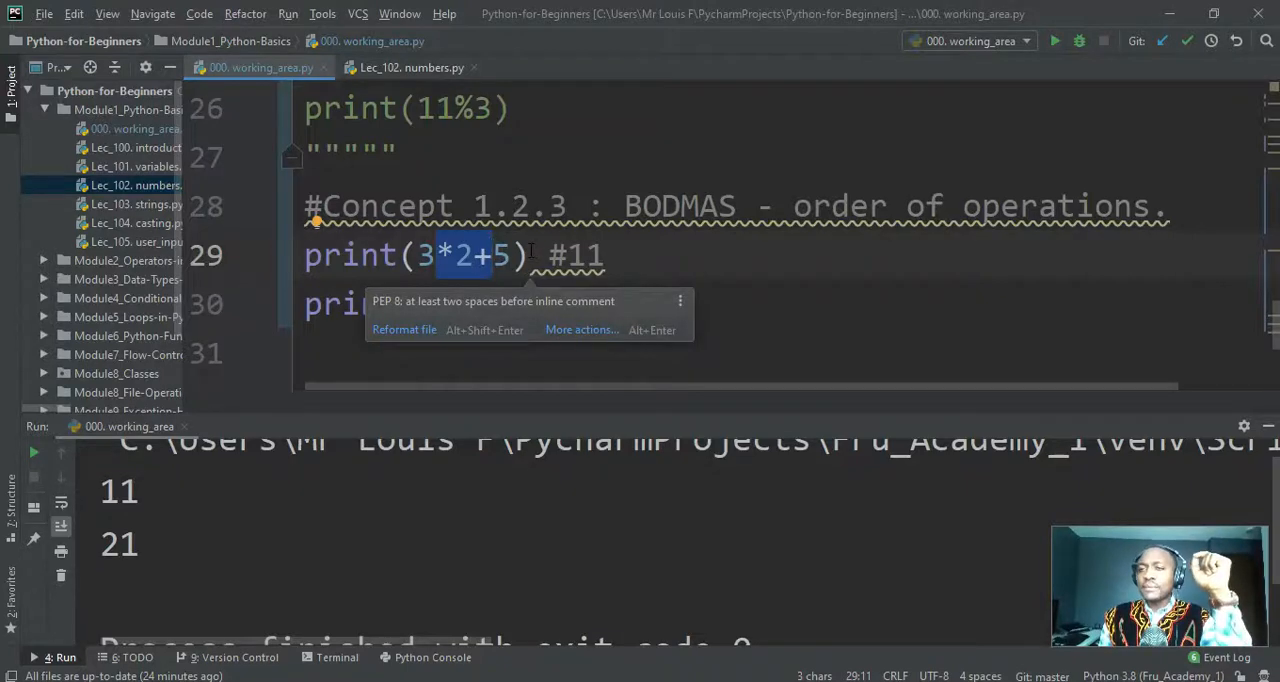